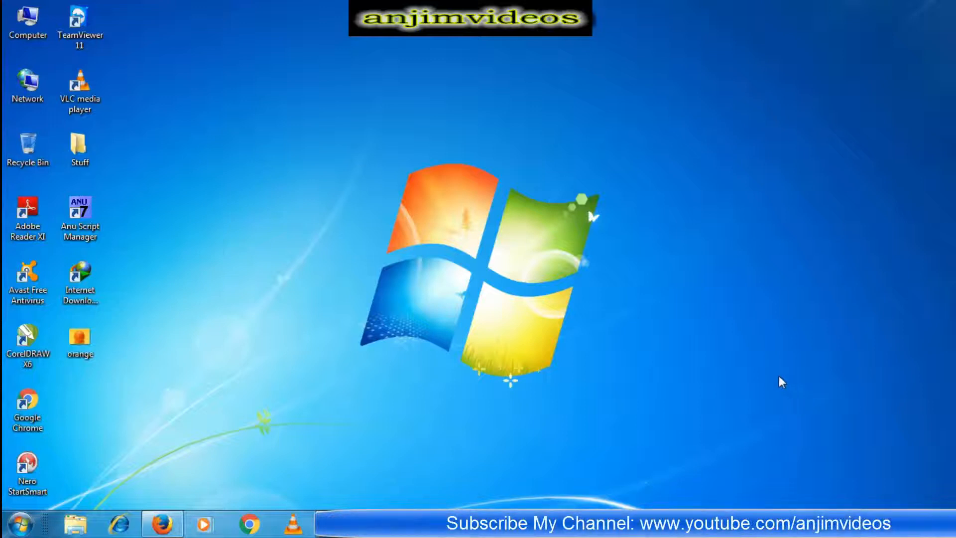
mouse_move(298, 319)
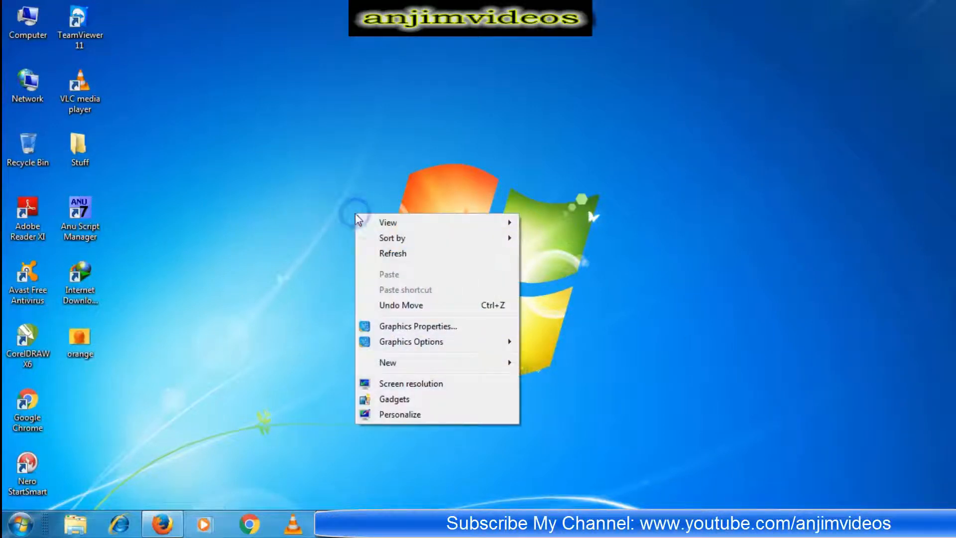
Confirm right-click menus appear in the Computer window and on the Computer desktop icon.
double_click(28, 25)
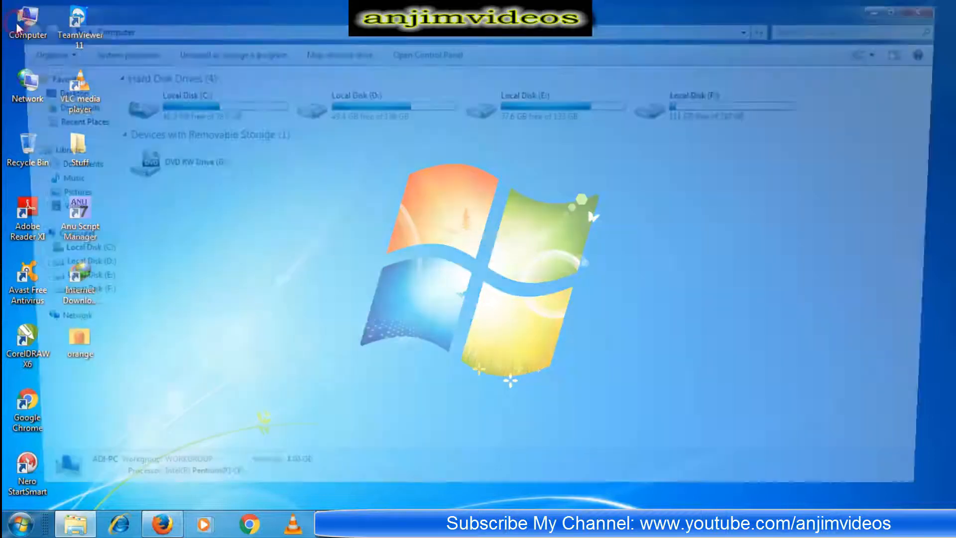
right_click(351, 104)
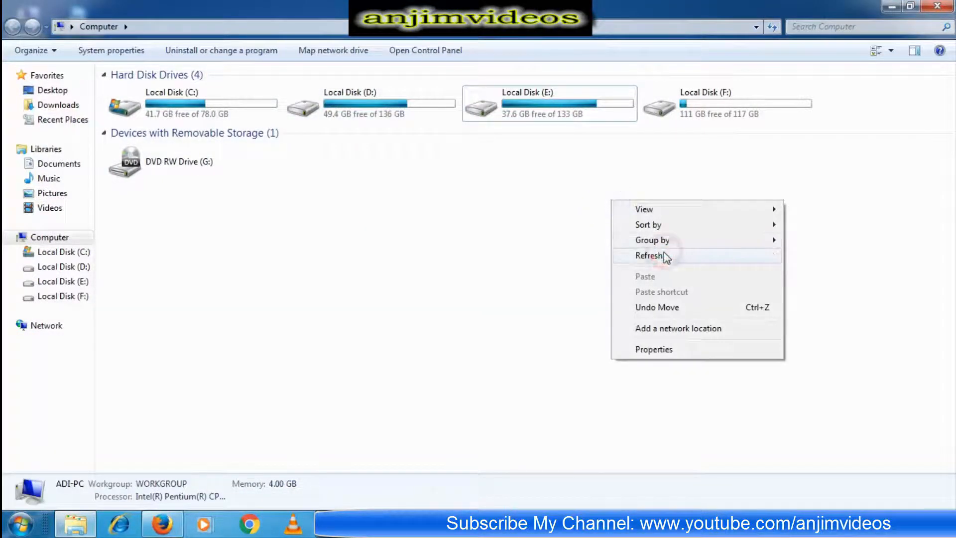
left_click(649, 255)
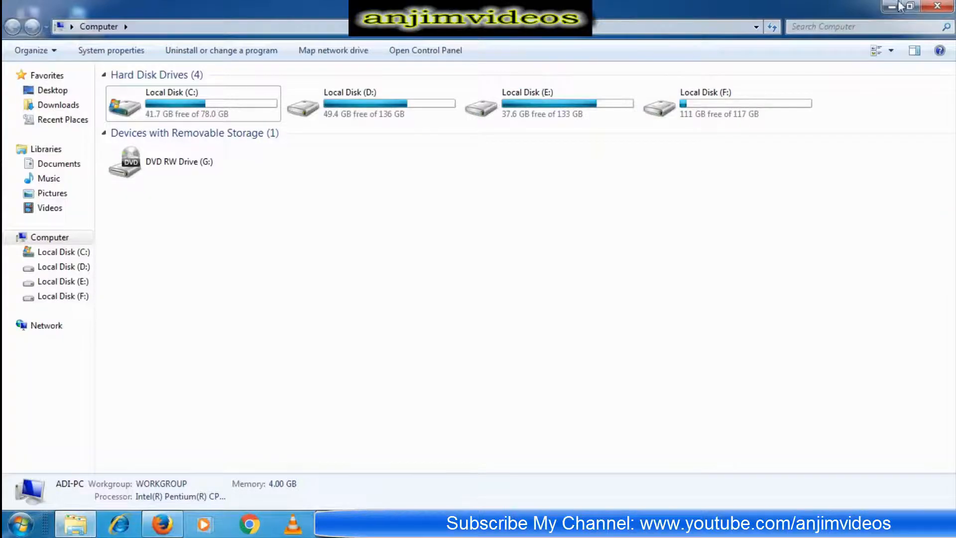
right_click(28, 18)
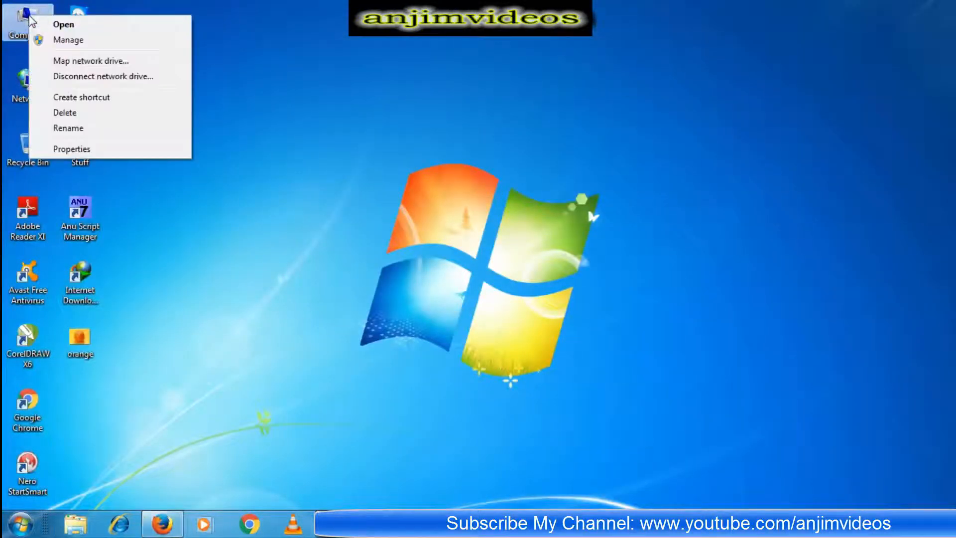
left_click(307, 170)
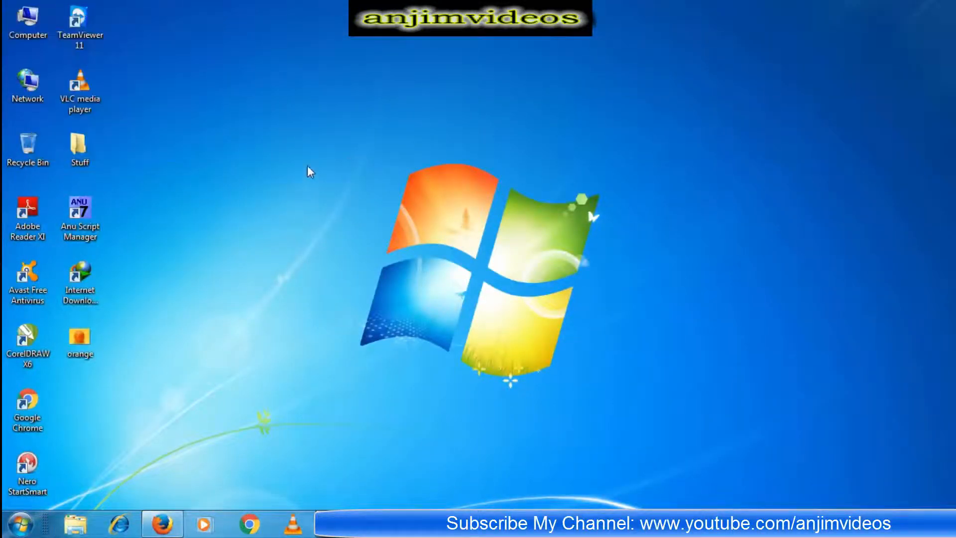
mouse_move(378, 234)
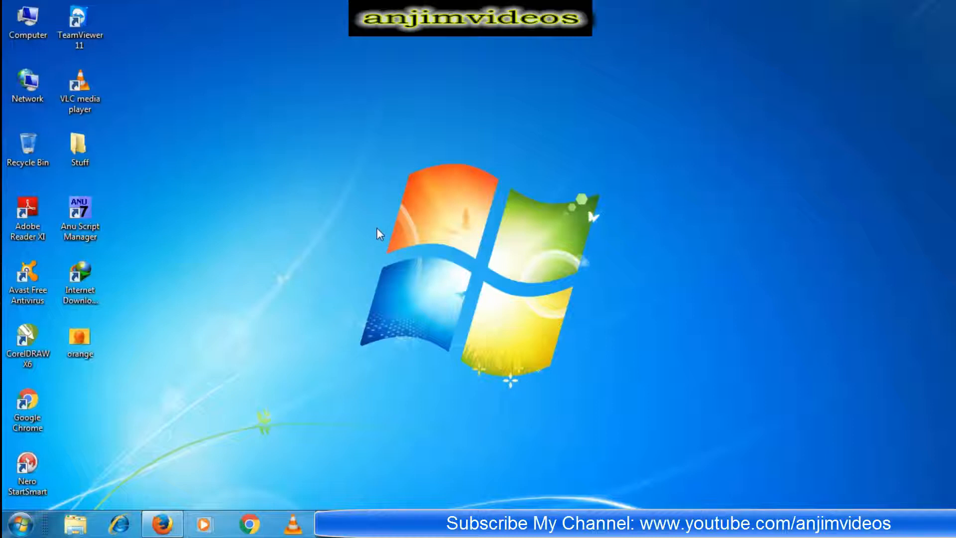
Launch gpedit.msc from Run and widen the editor's policy tree pane.
left_click(416, 267)
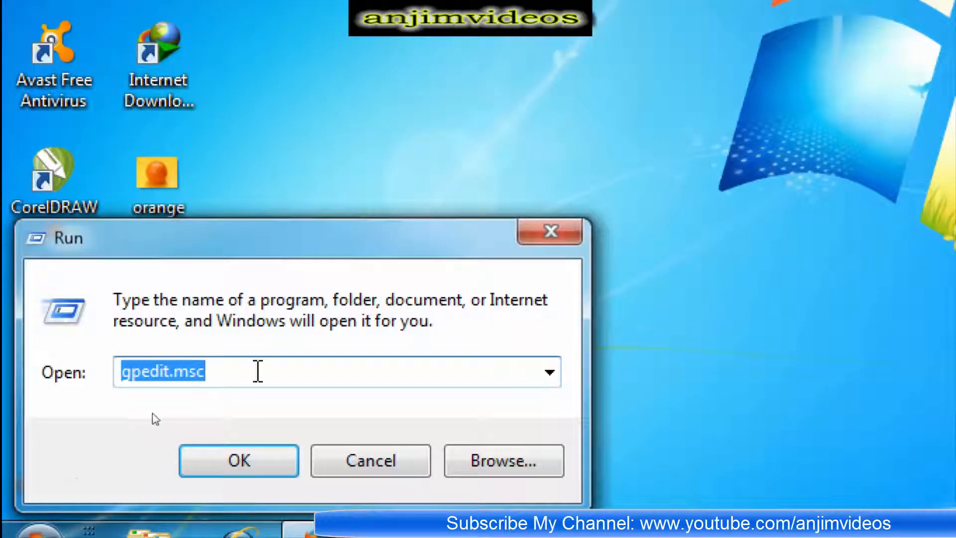
type("g")
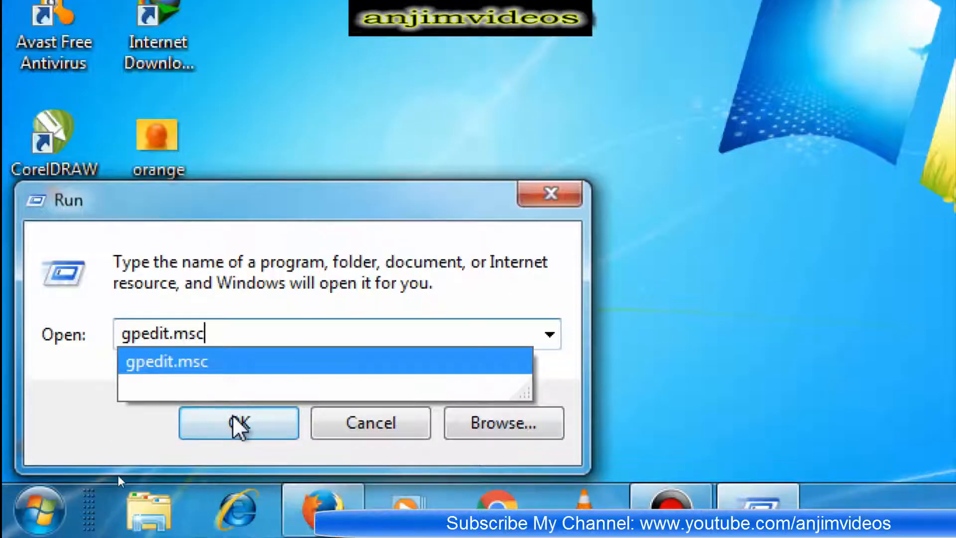
left_click(238, 423)
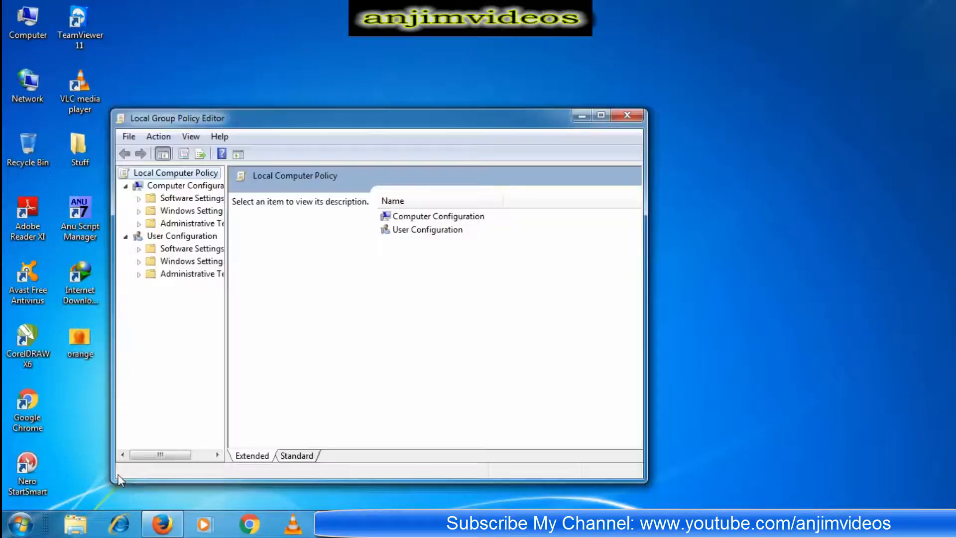
left_click_drag(222, 342, 293, 342)
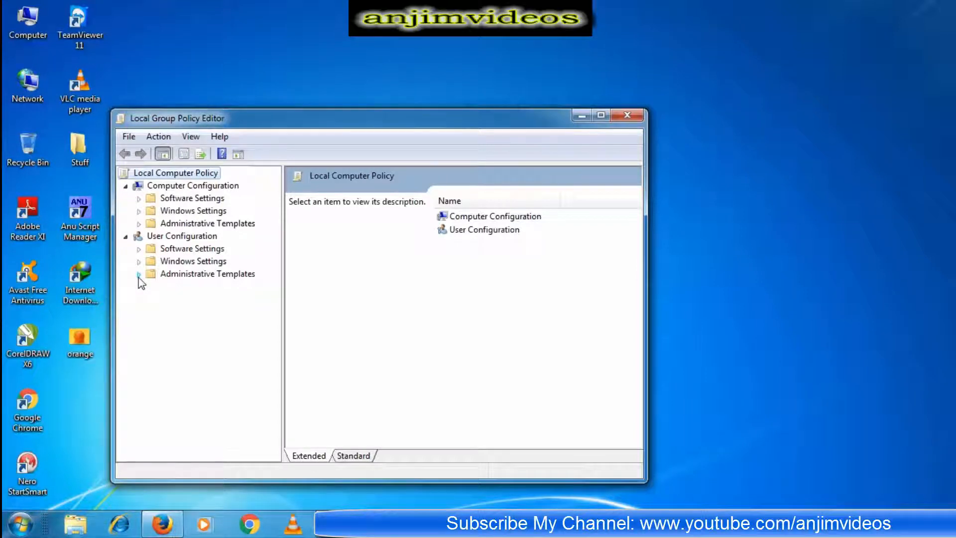
Open All Settings under User Configuration's Administrative Templates and maximize the editor.
left_click(139, 274)
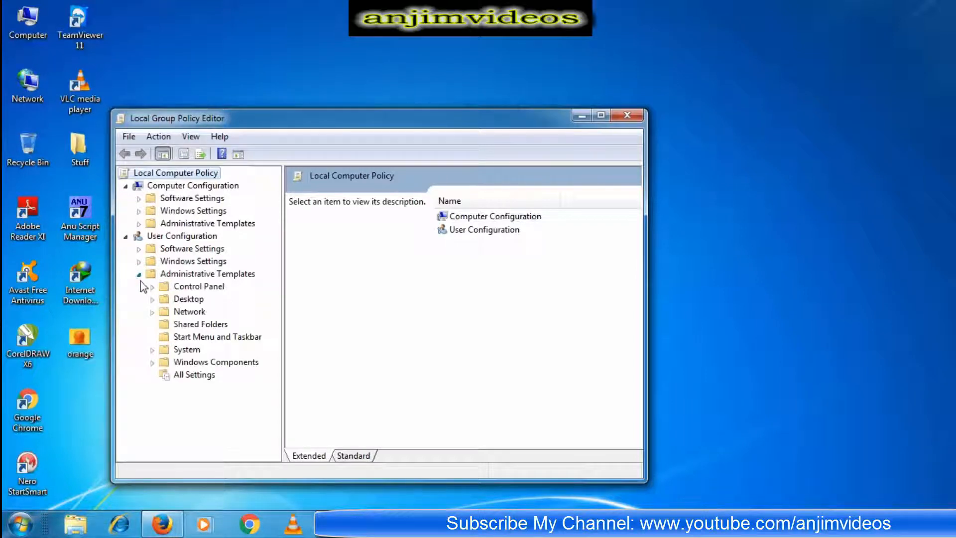
left_click(194, 374)
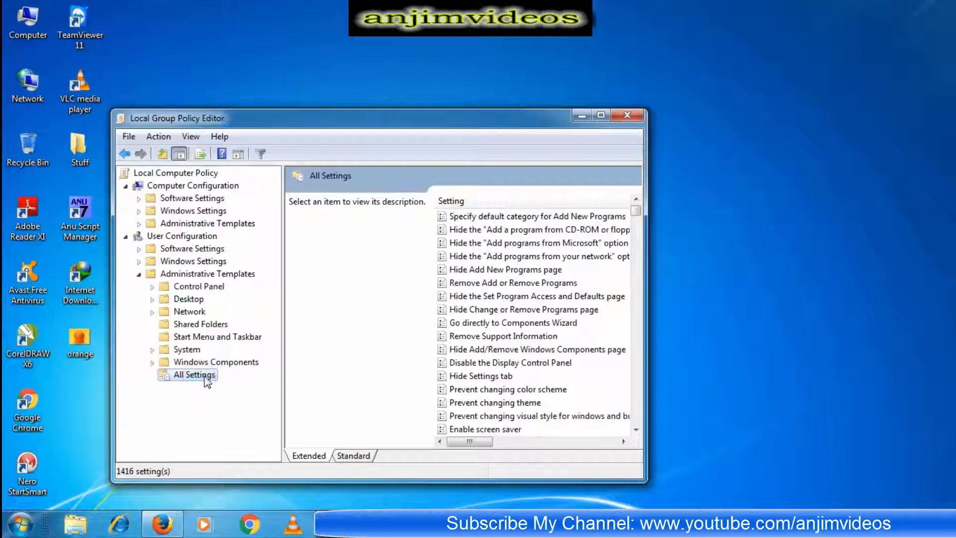
left_click(600, 115)
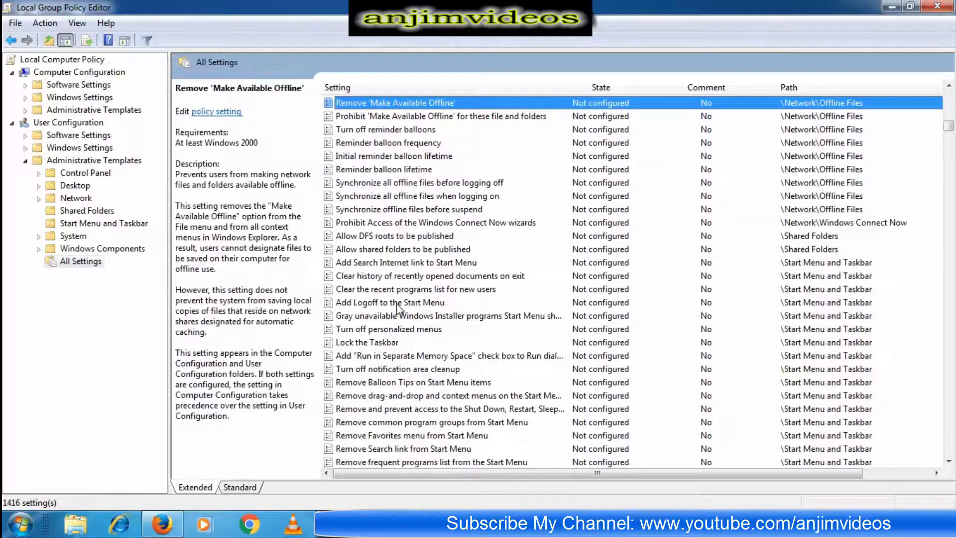
Read the descriptions of the Start Menu context menu settings.
left_click(448, 394)
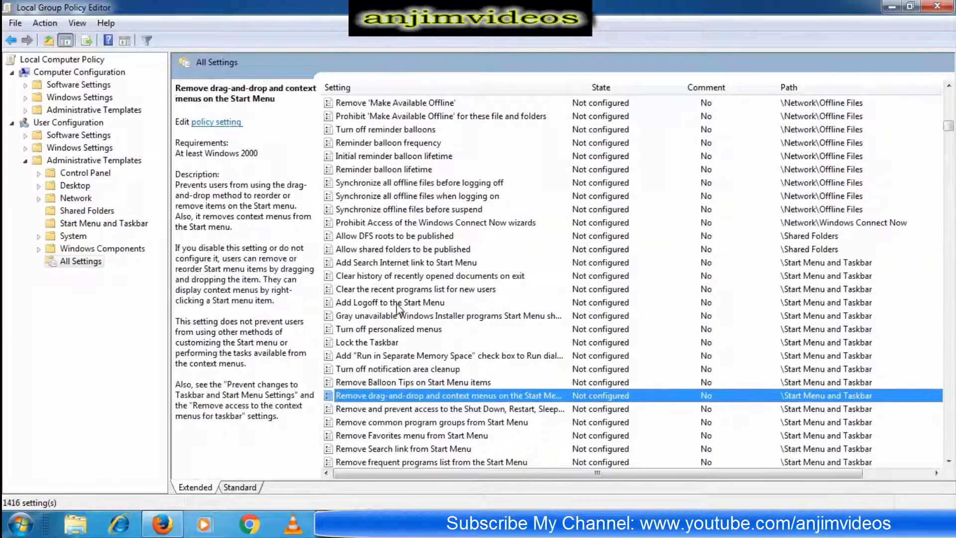
scroll("down", 3)
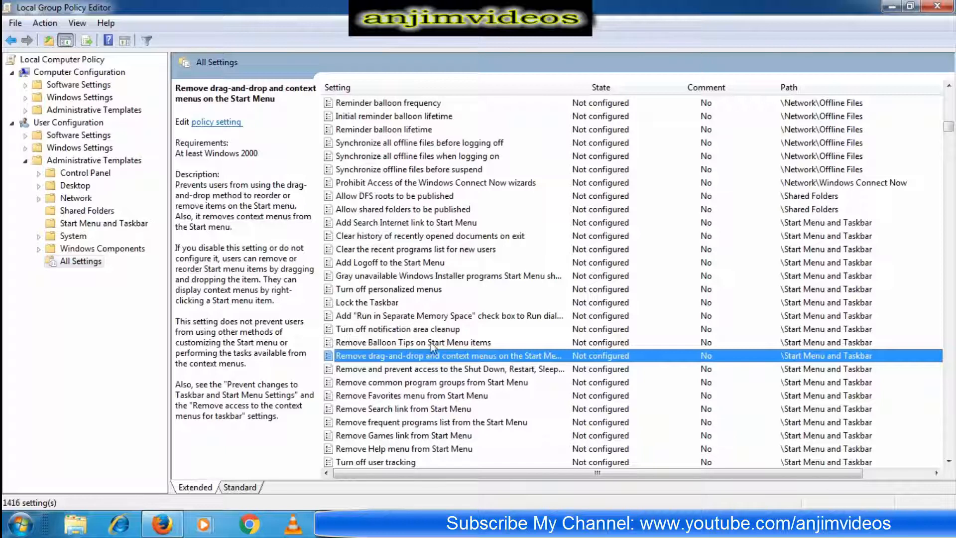
left_click(430, 382)
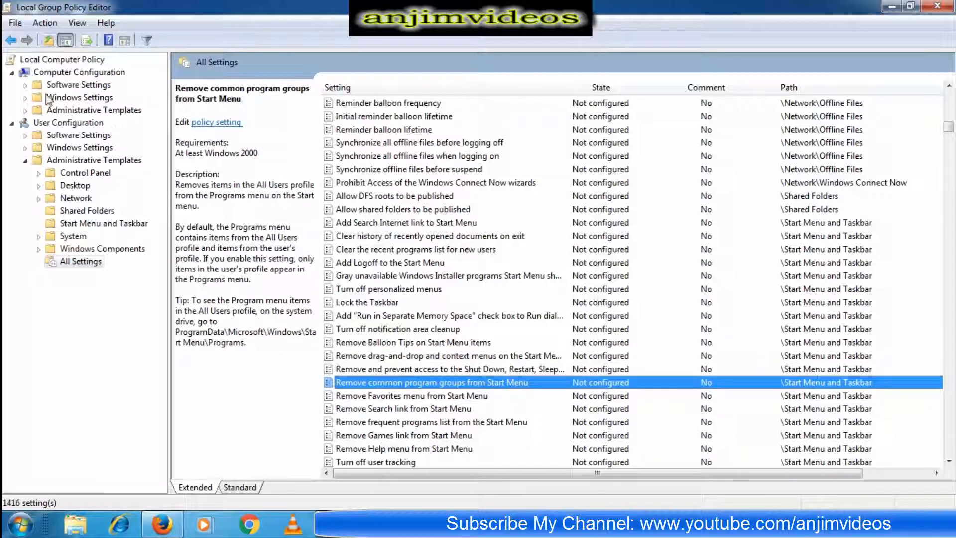
Filter settings by the keyword 'context' and select 'Remove Windows Explorer's default context menu'.
left_click(43, 23)
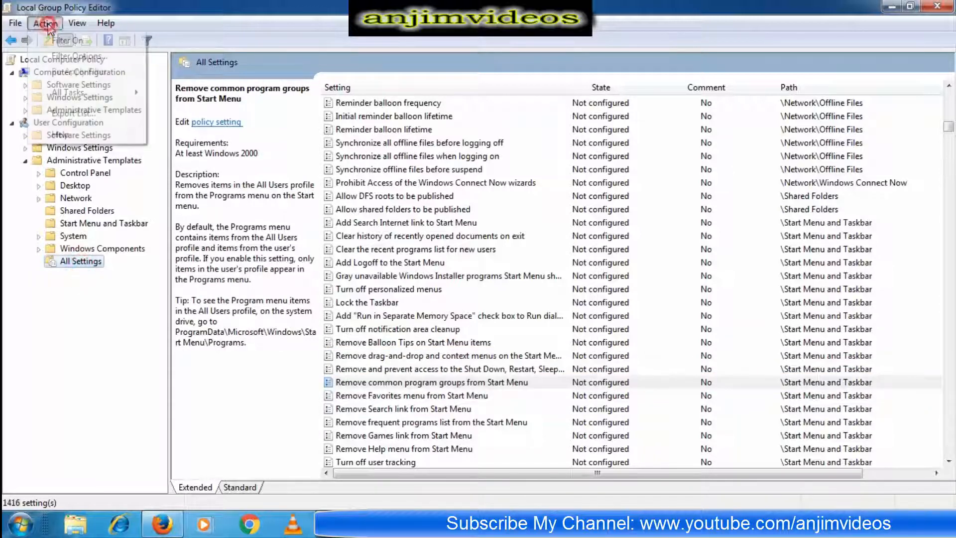
left_click(44, 22)
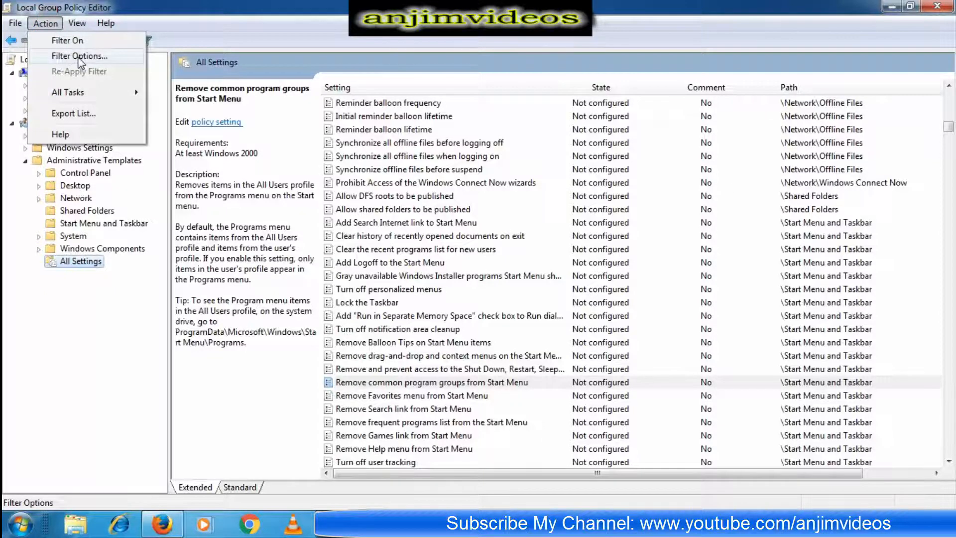
left_click(79, 55)
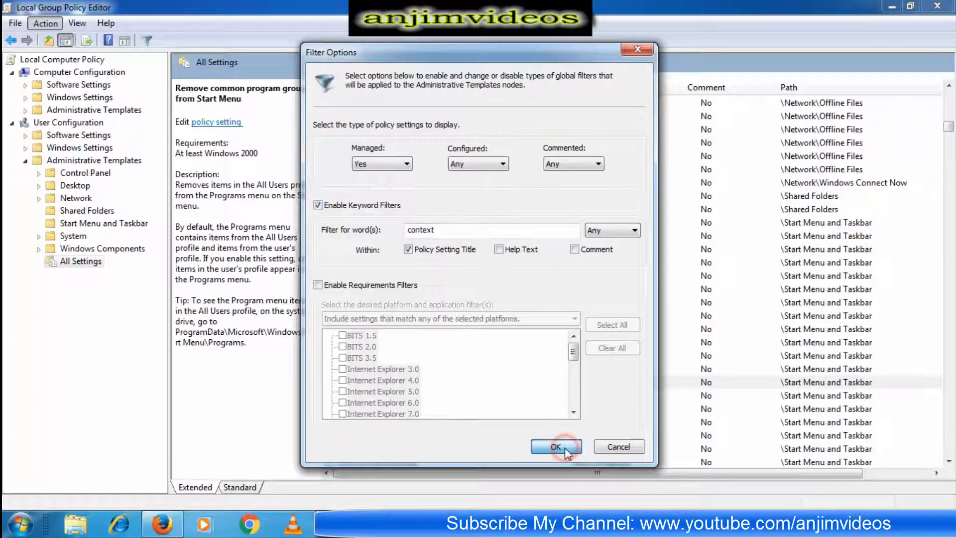
left_click(554, 446)
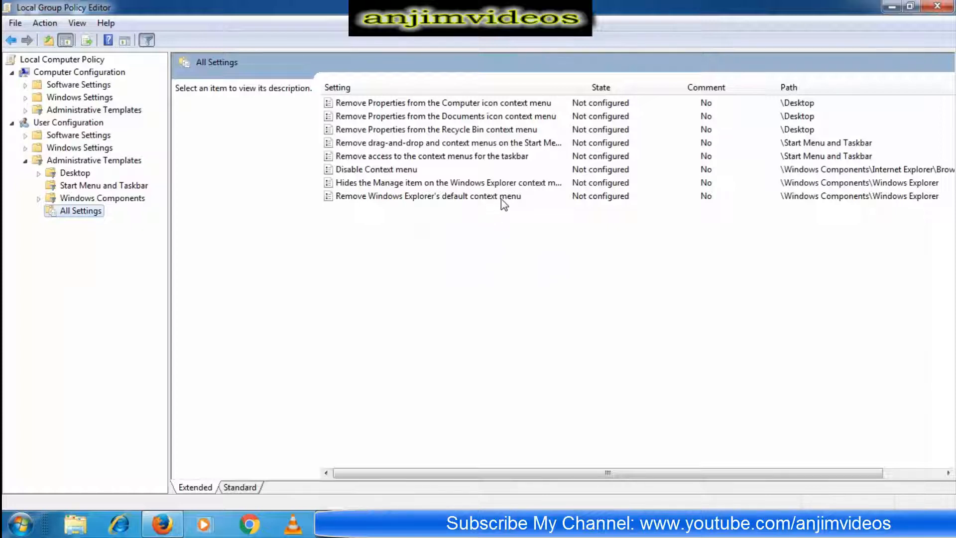
left_click(427, 196)
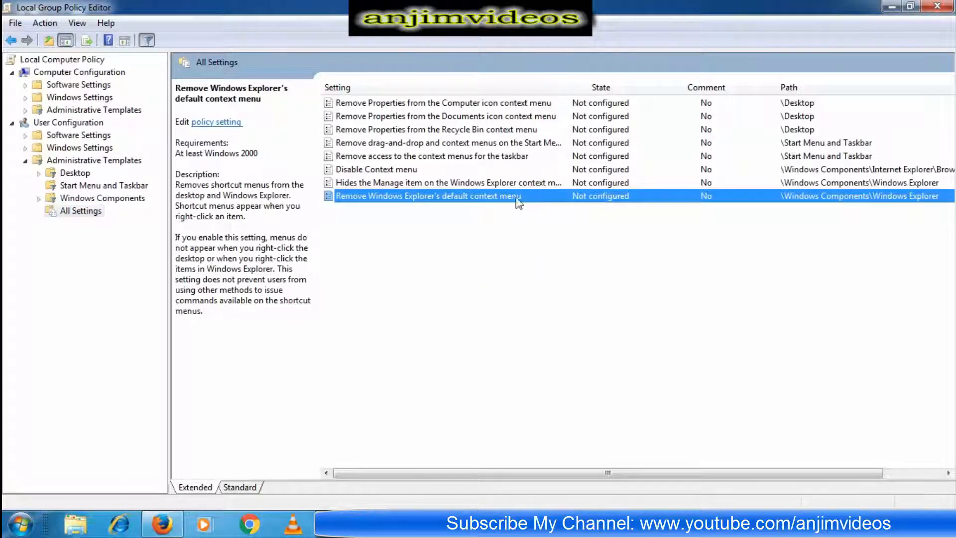
mouse_move(505, 206)
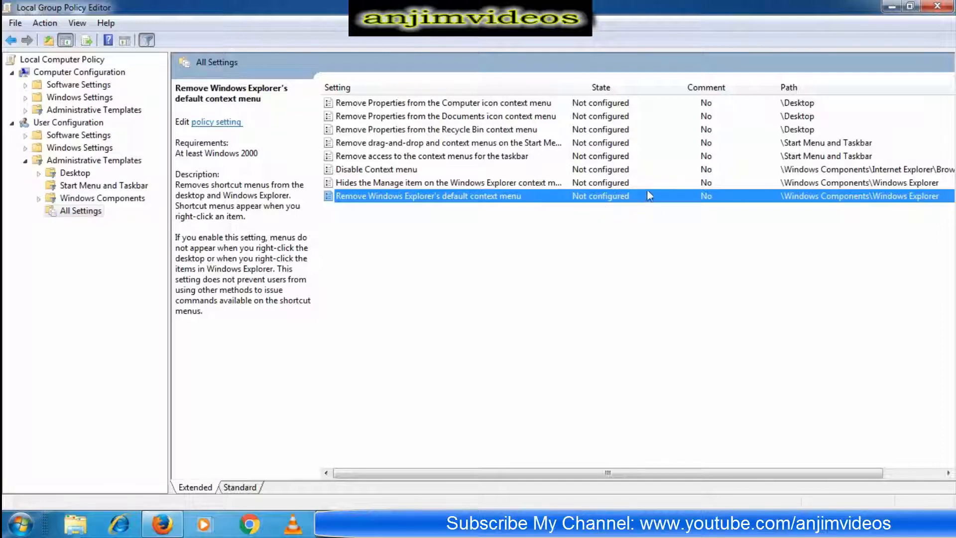
Set 'Remove Windows Explorer's default context menu' to Enabled and confirm.
double_click(429, 195)
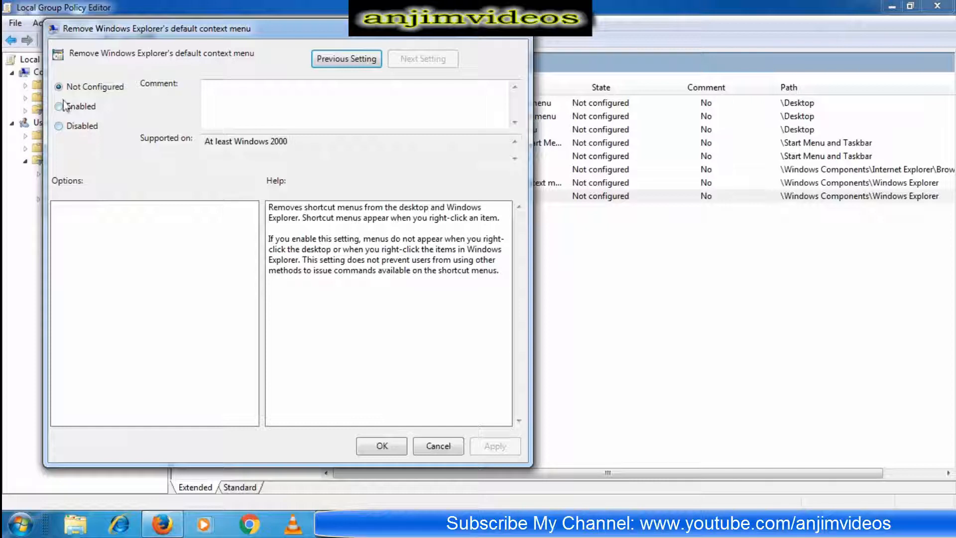
left_click(59, 106)
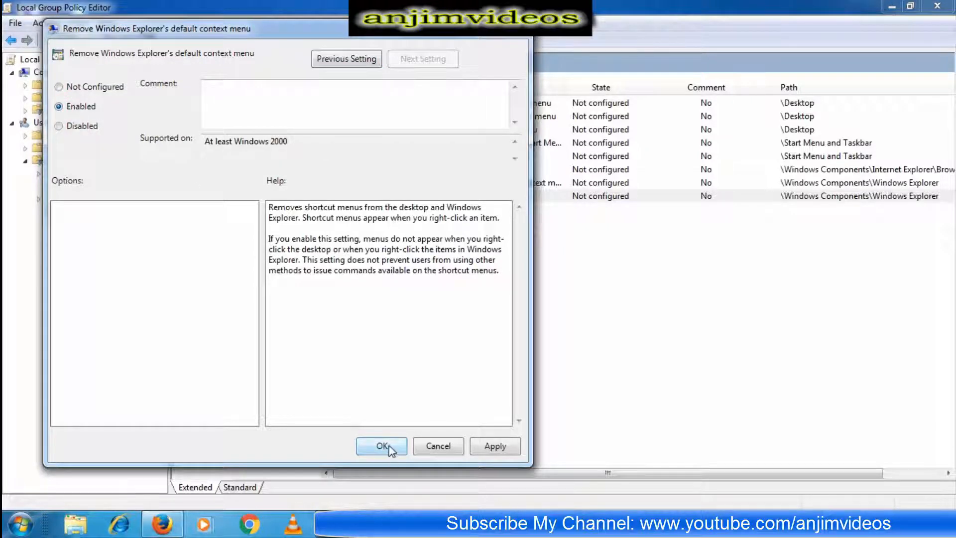
left_click(381, 446)
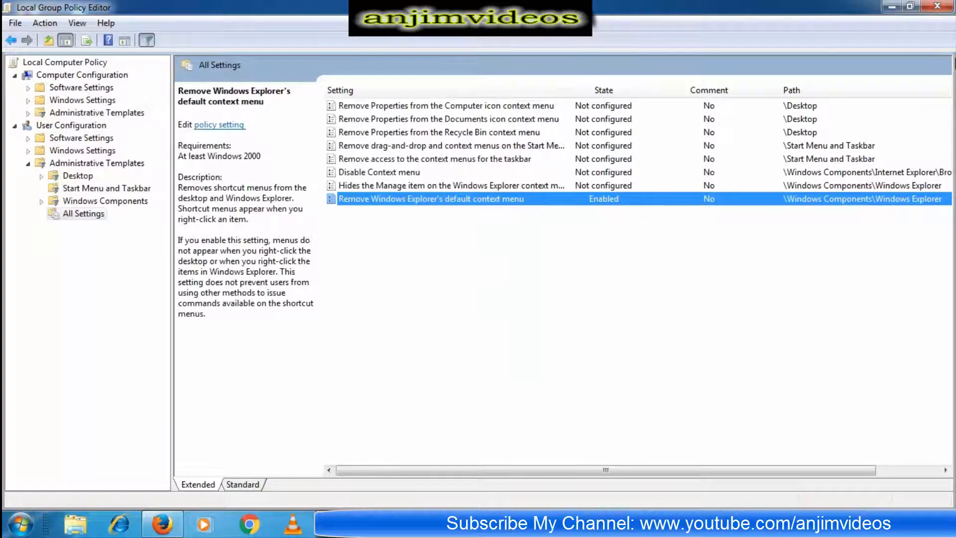
Minimize the editor and try right-clicking Local Disk (D:) to confirm no menu appears.
left_click(937, 7)
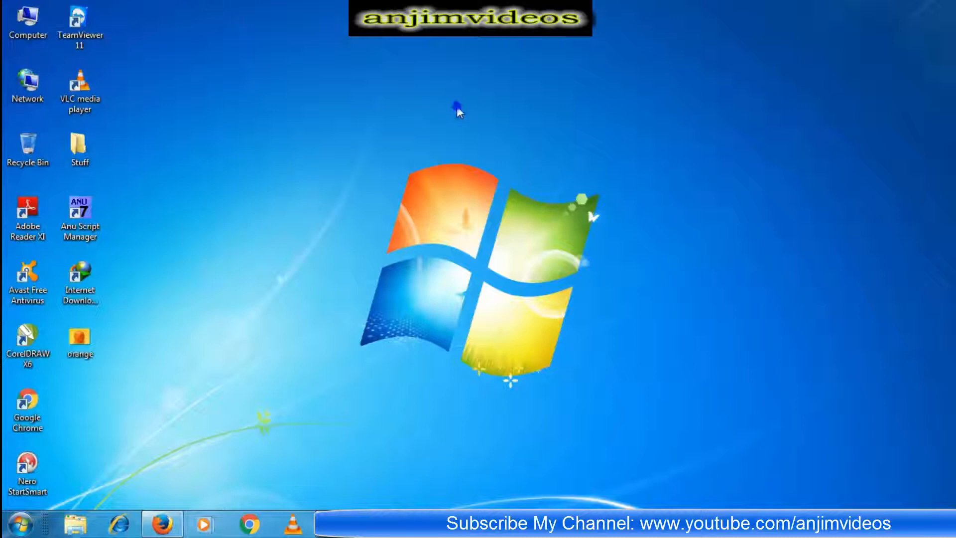
mouse_move(342, 234)
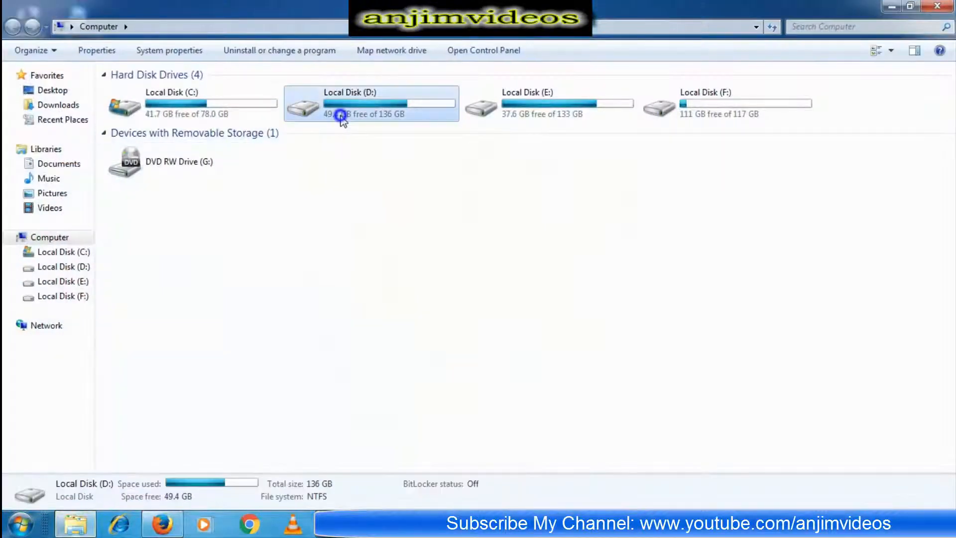
left_click(567, 100)
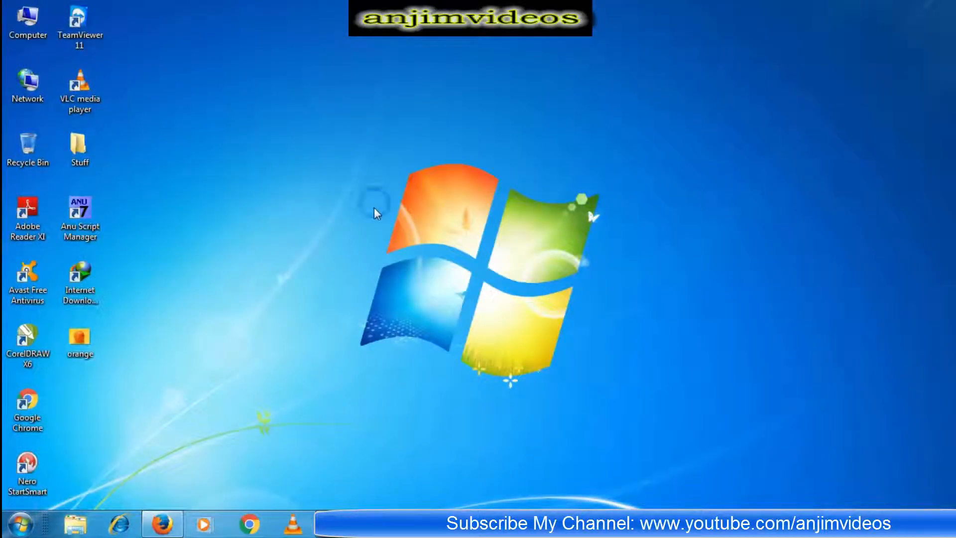
mouse_move(380, 250)
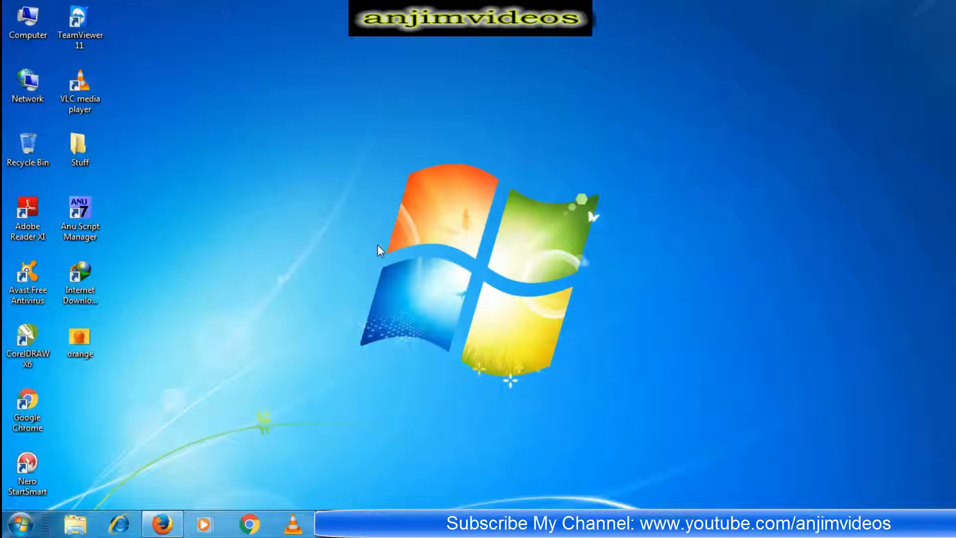
mouse_move(70, 481)
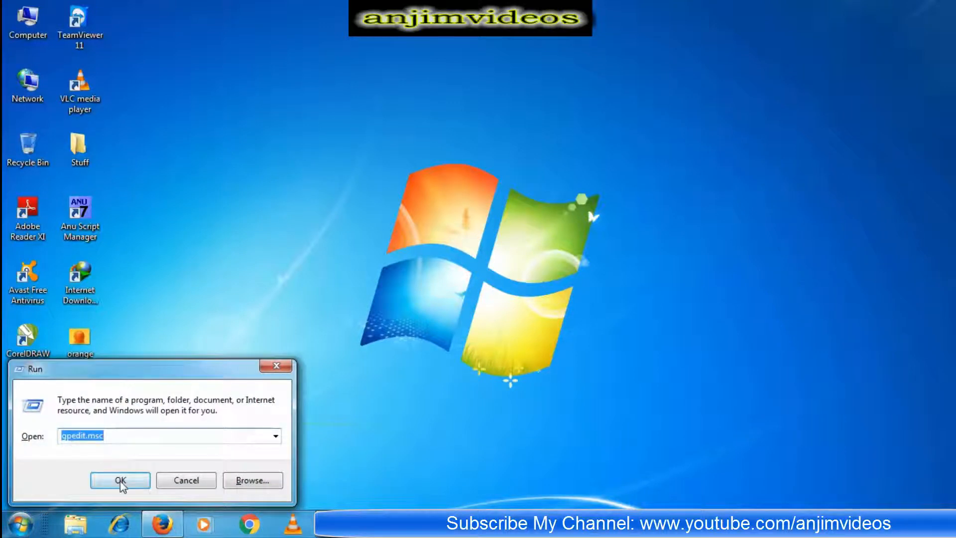
Relaunch the policy editor, widen its tree, and show all user template settings.
left_click(119, 481)
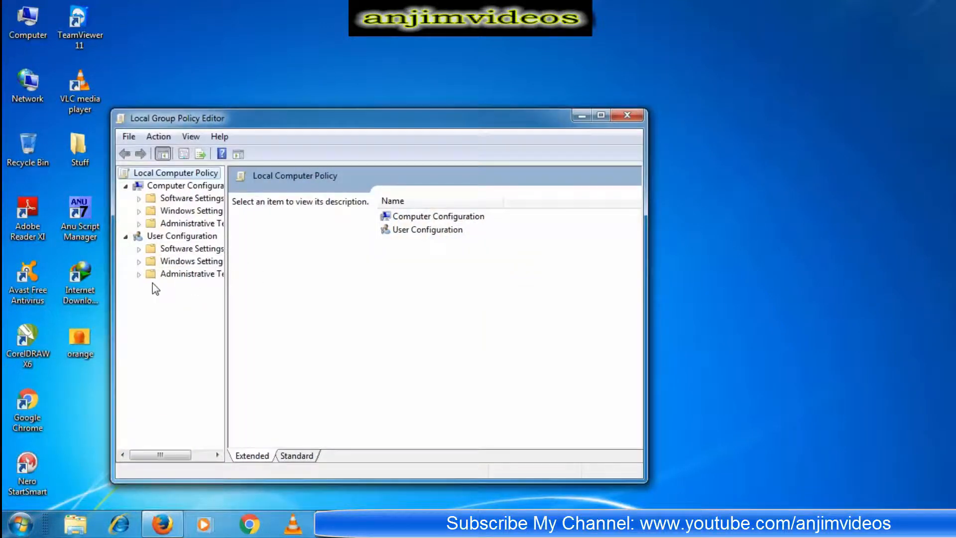
left_click_drag(229, 275, 280, 275)
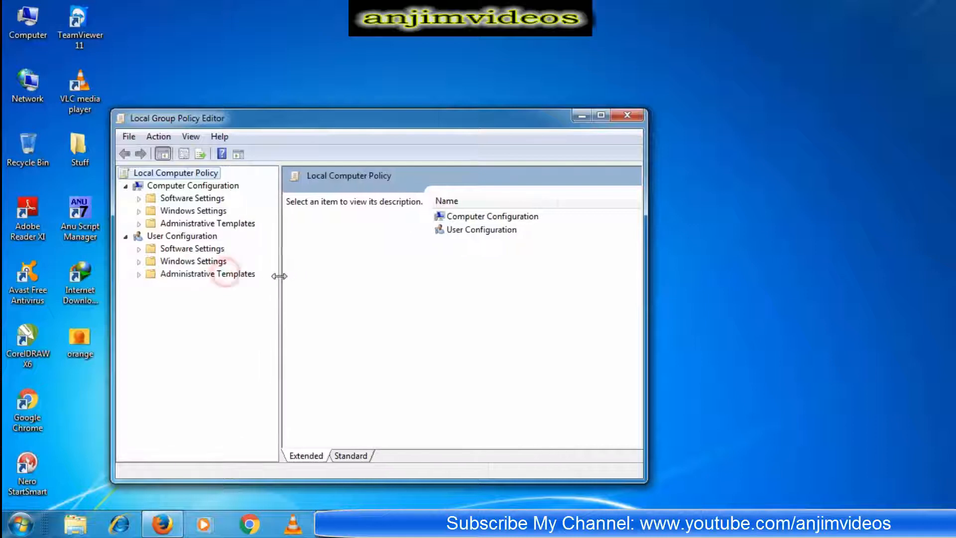
left_click(139, 273)
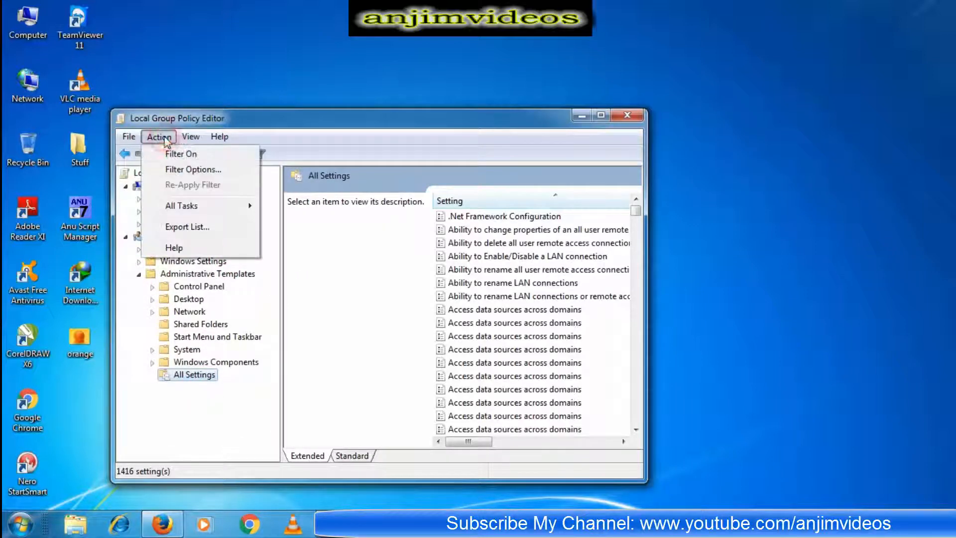
Filter for 'context' and open the 'Remove Windows Explorer's default context menu' settings.
left_click(192, 169)
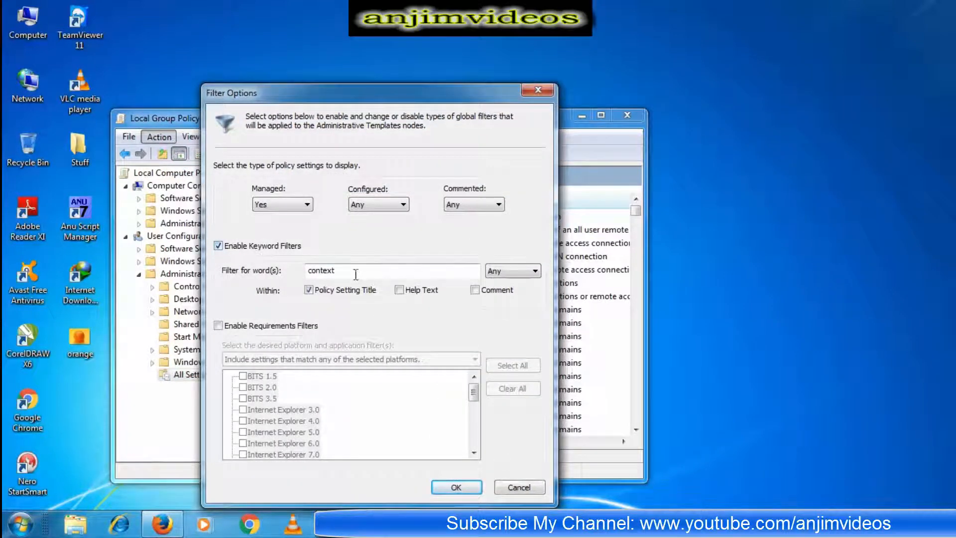
left_click(456, 486)
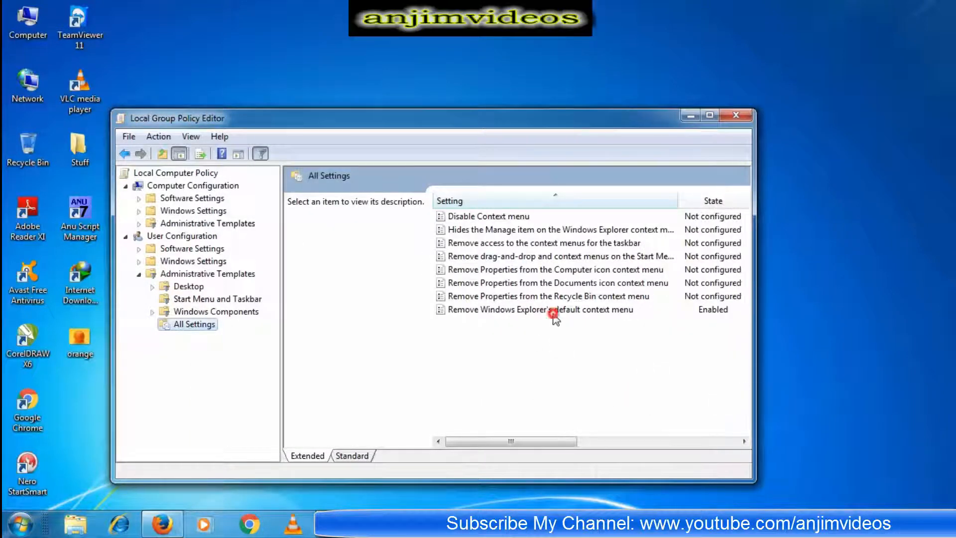
left_click(539, 309)
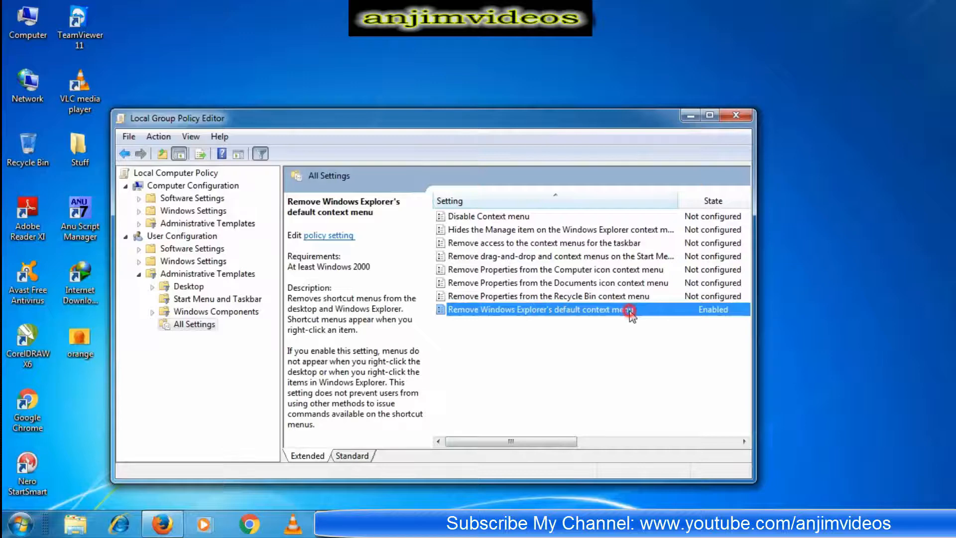
double_click(536, 309)
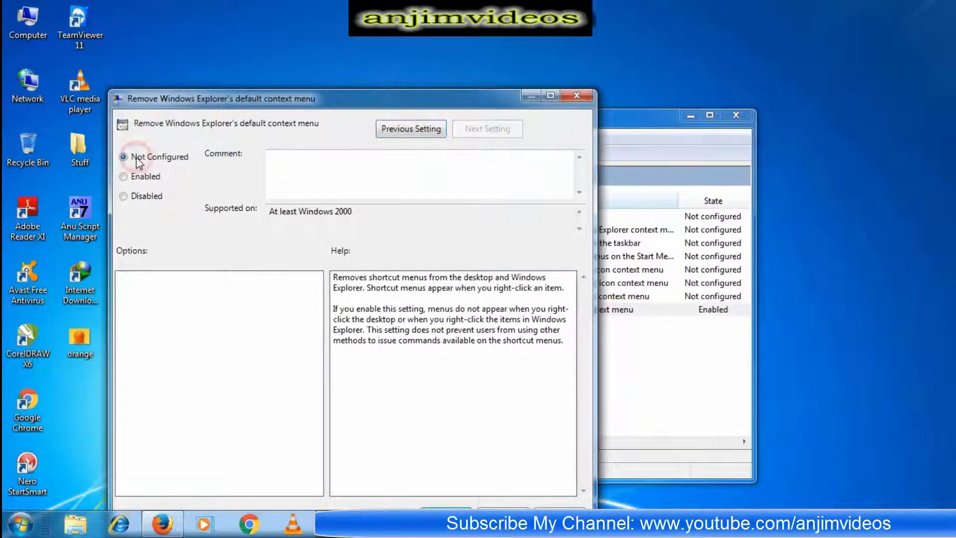